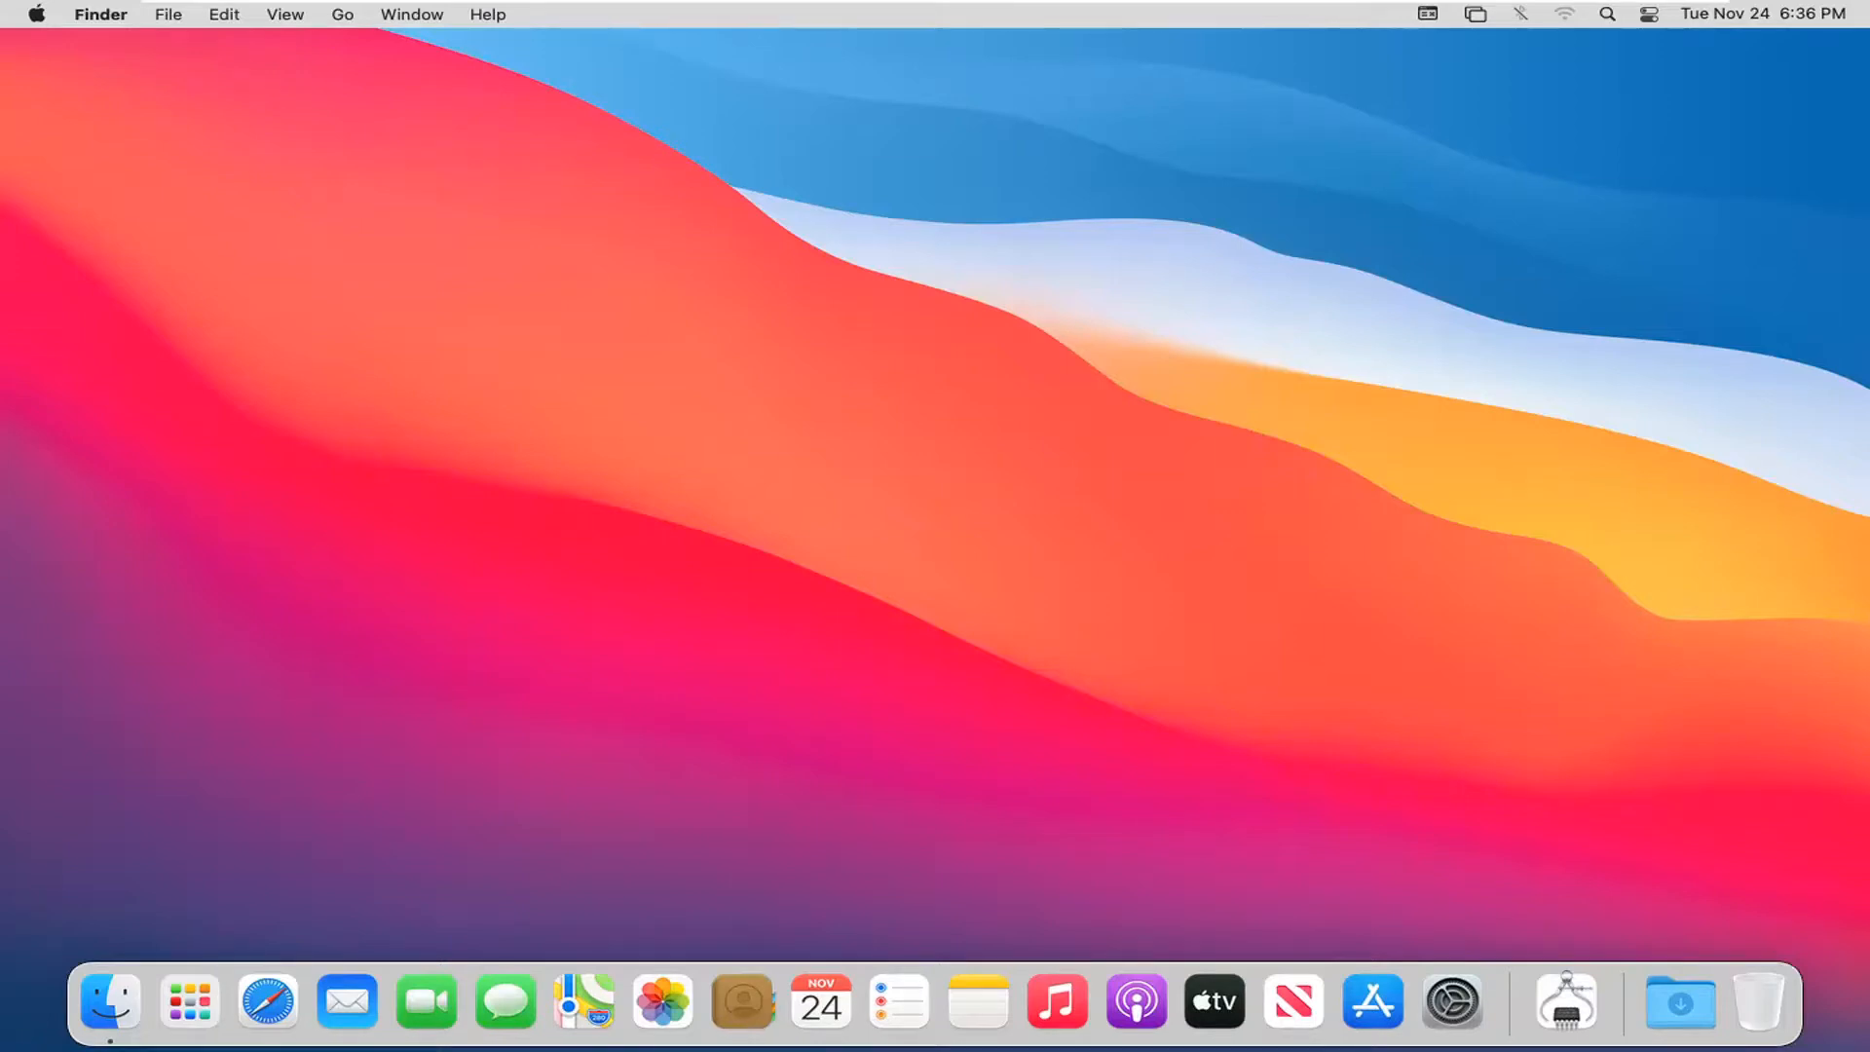
mouse_move(1070, 565)
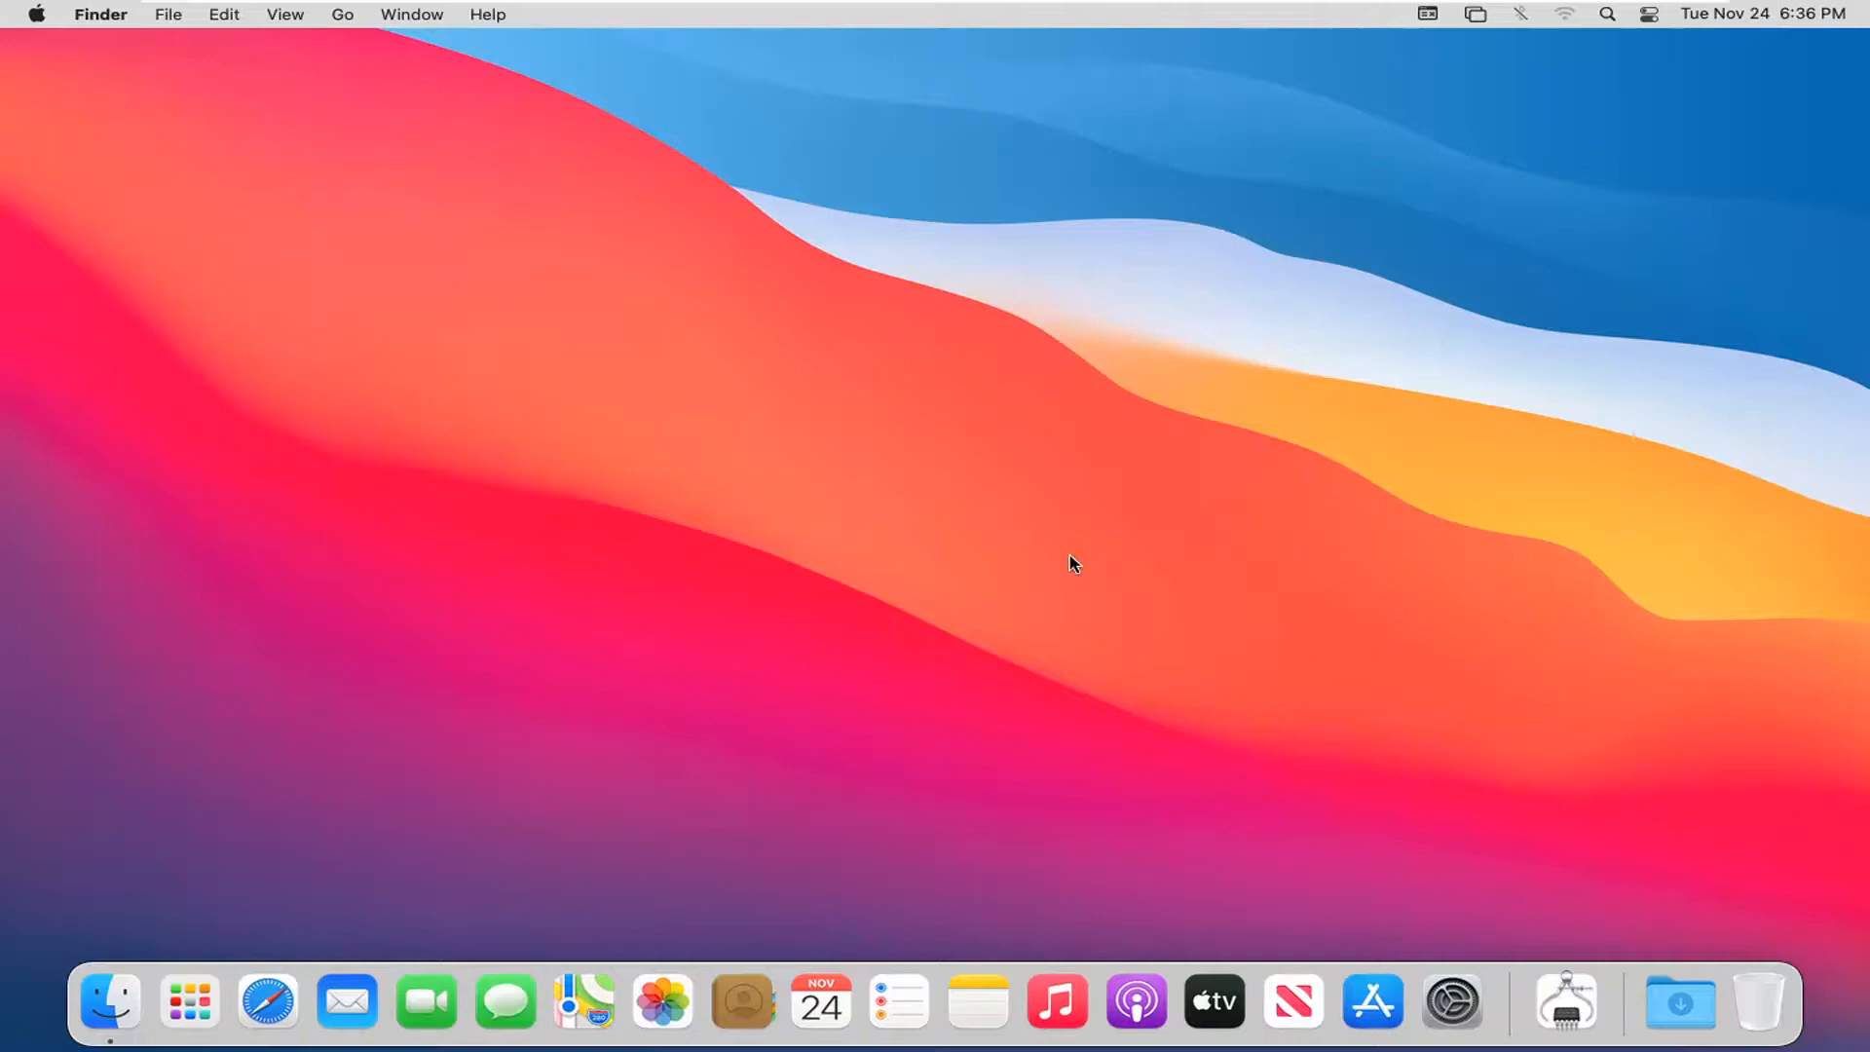